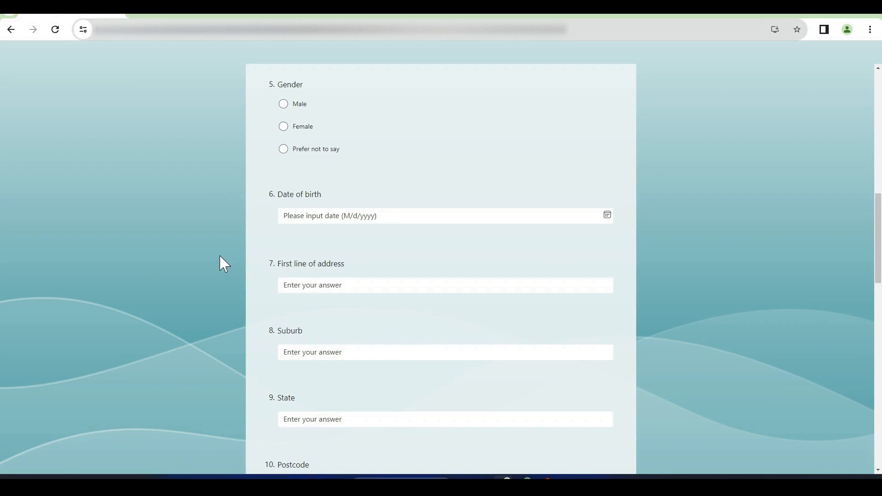
mouse_move(192, 269)
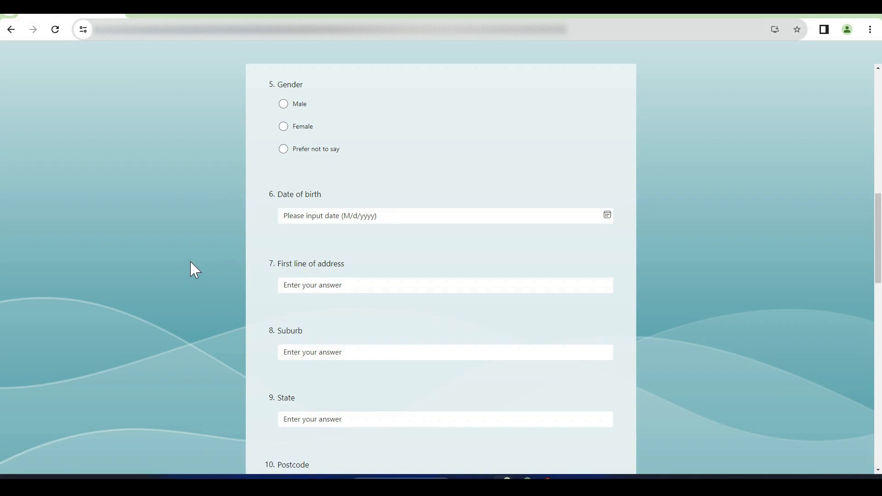
In Chrome Settings > Languages, search 'United' and add English (United Kingdom) as a preferred language
click(357, 216)
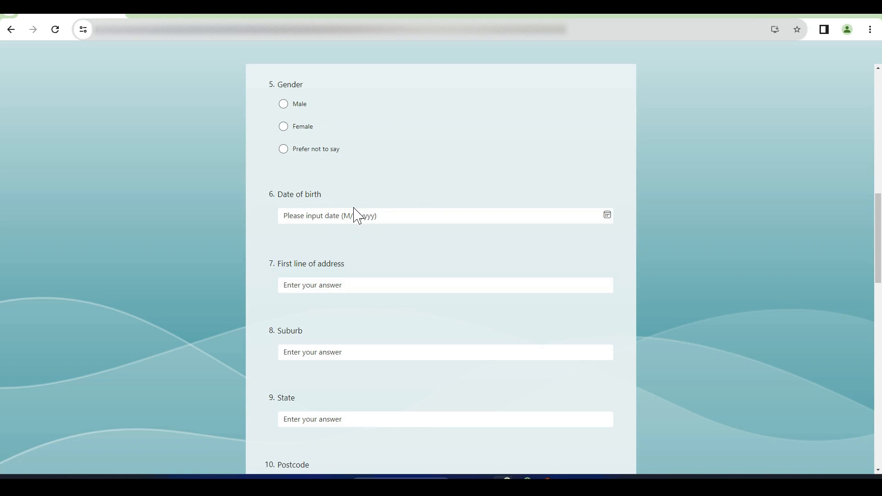
mouse_move(681, 163)
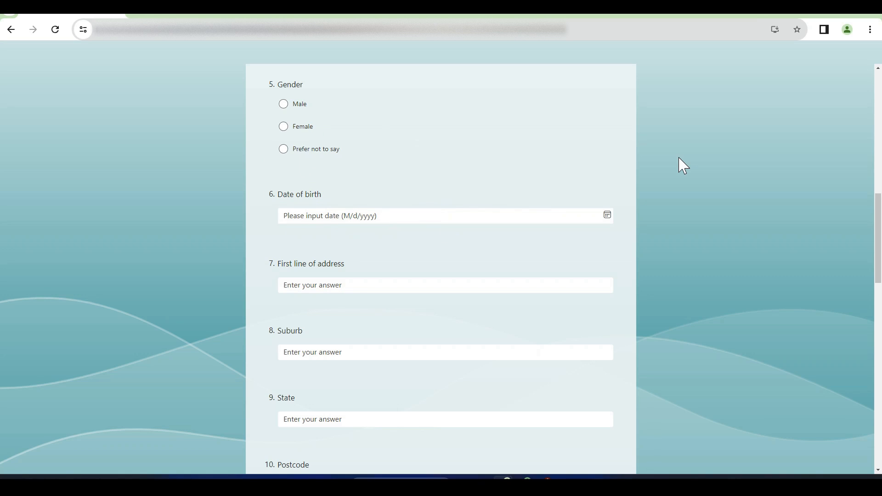
mouse_move(767, 202)
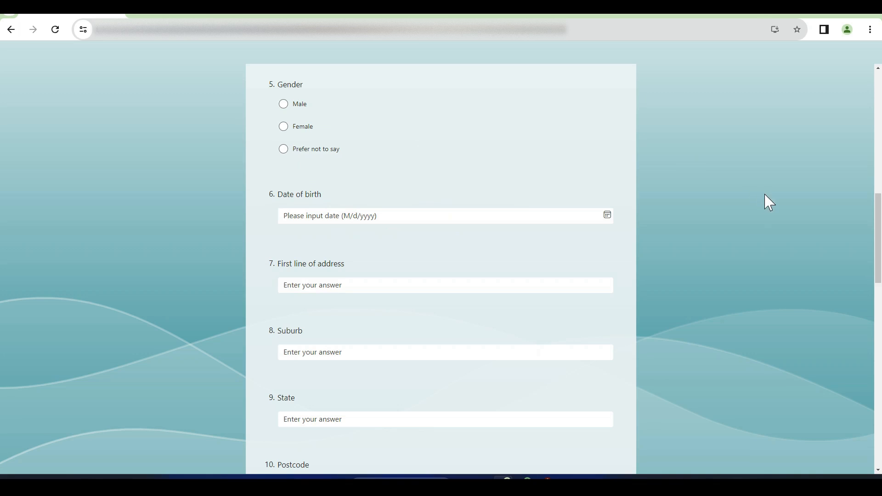
click(869, 29)
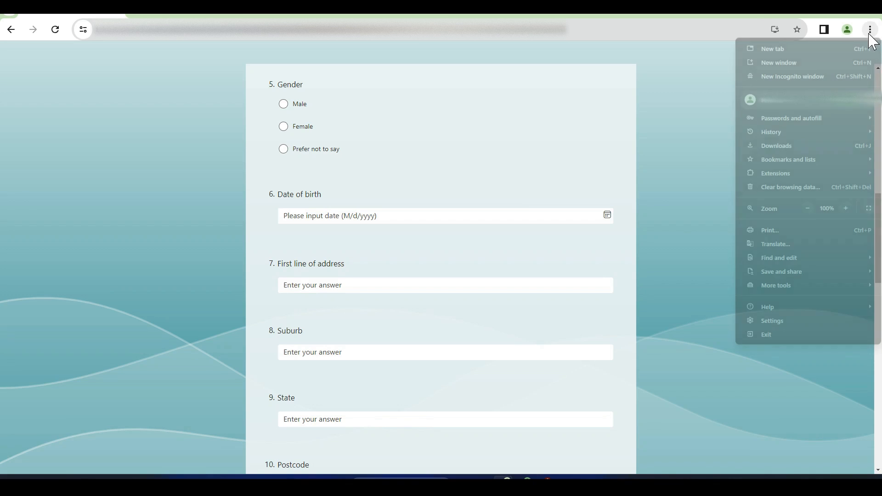
mouse_move(772, 321)
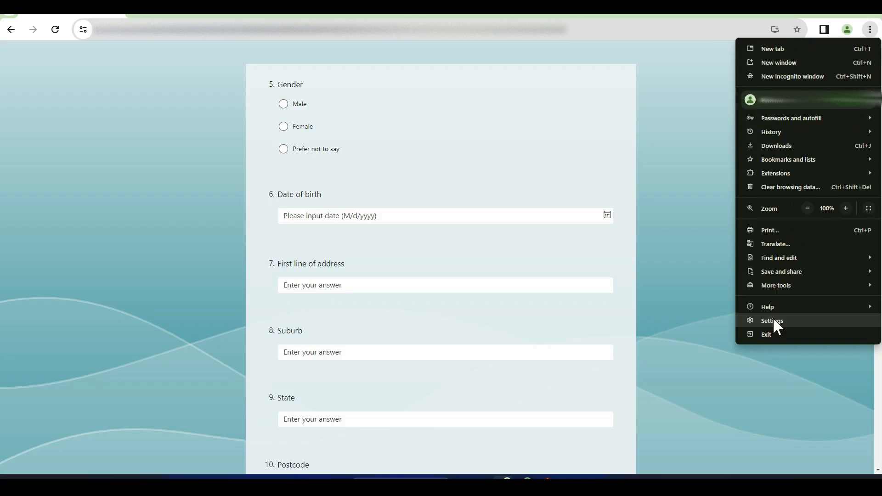
click(771, 320)
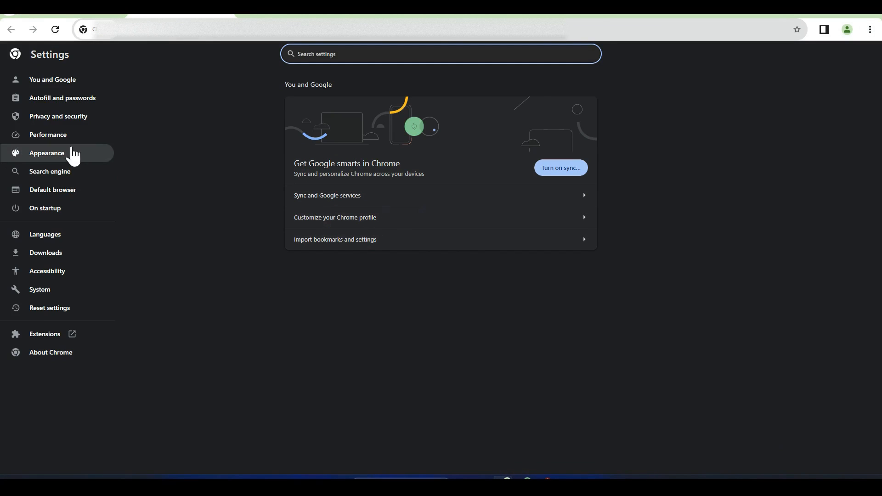
click(45, 234)
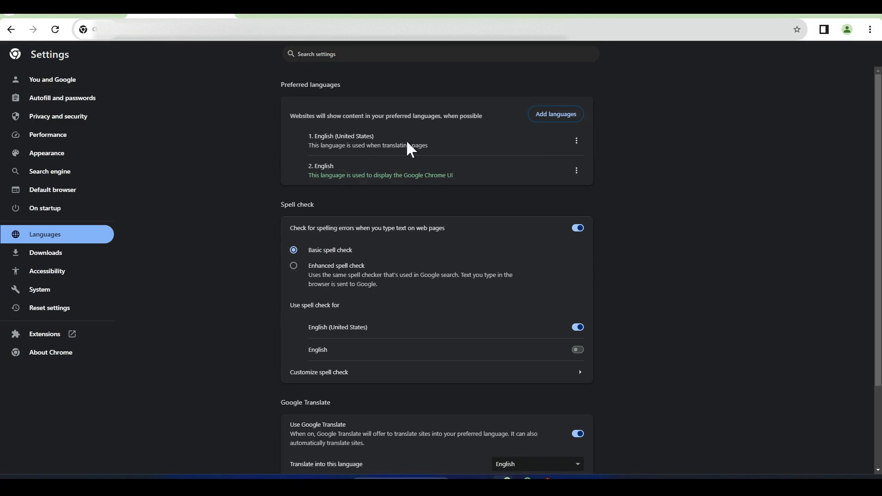
click(556, 114)
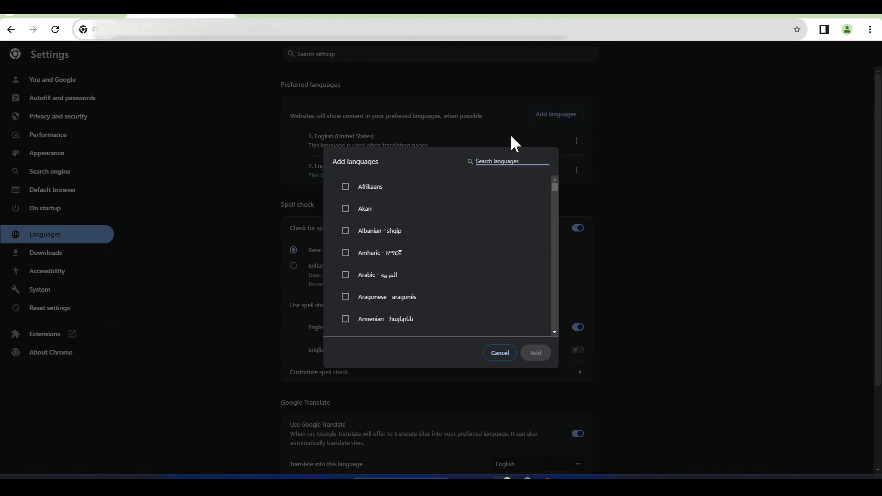
text(United)
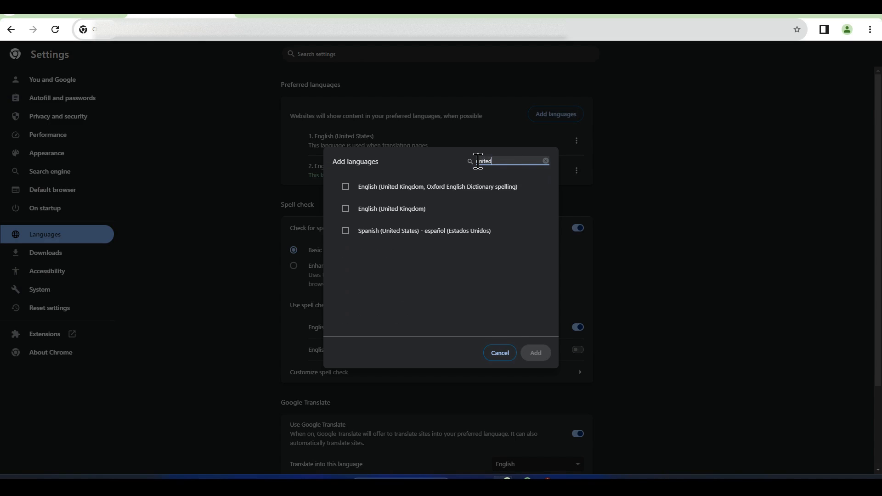
click(345, 208)
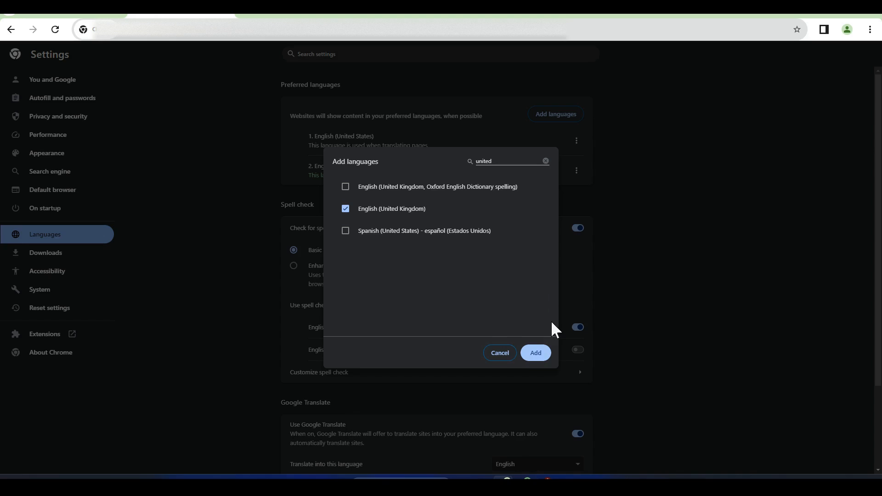
click(535, 352)
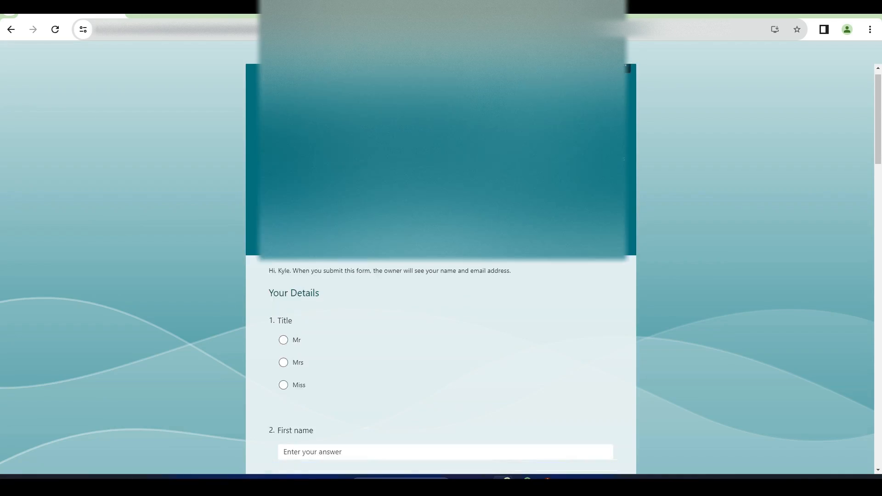
Scroll down to question 6, Date of birth, showing the dd/MM/yyyy placeholder
scroll(down, 3)
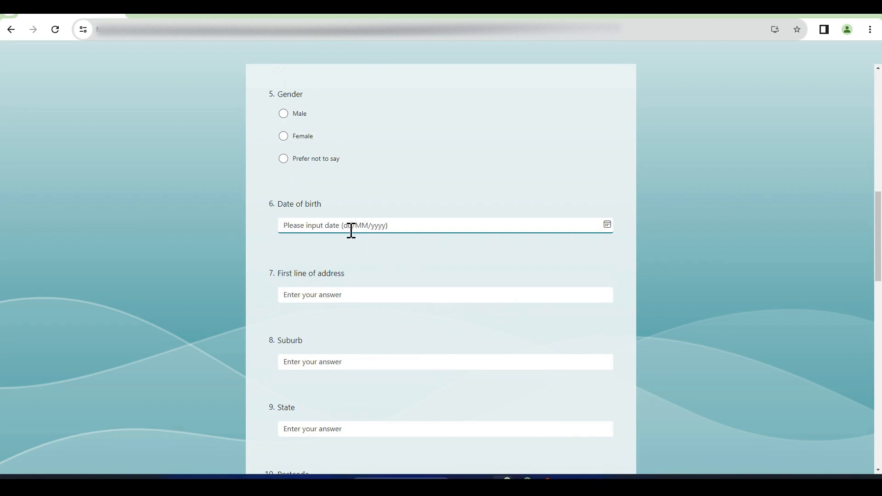
mouse_move(228, 207)
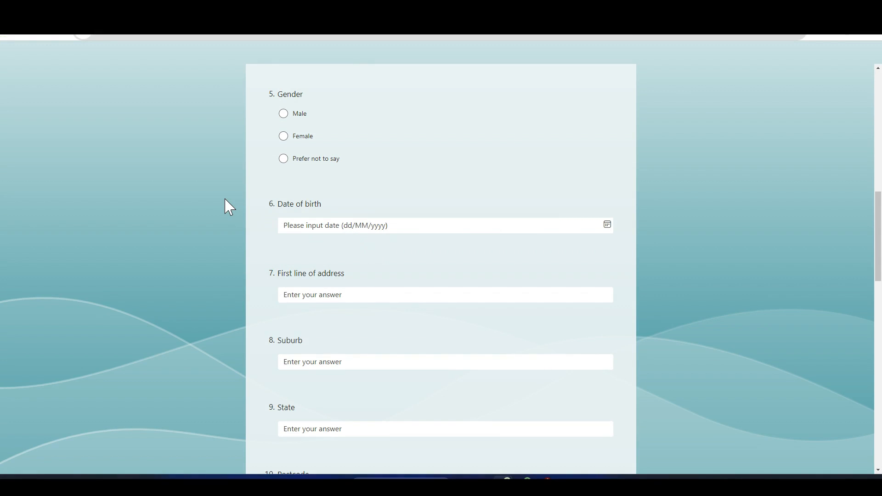
mouse_move(199, 213)
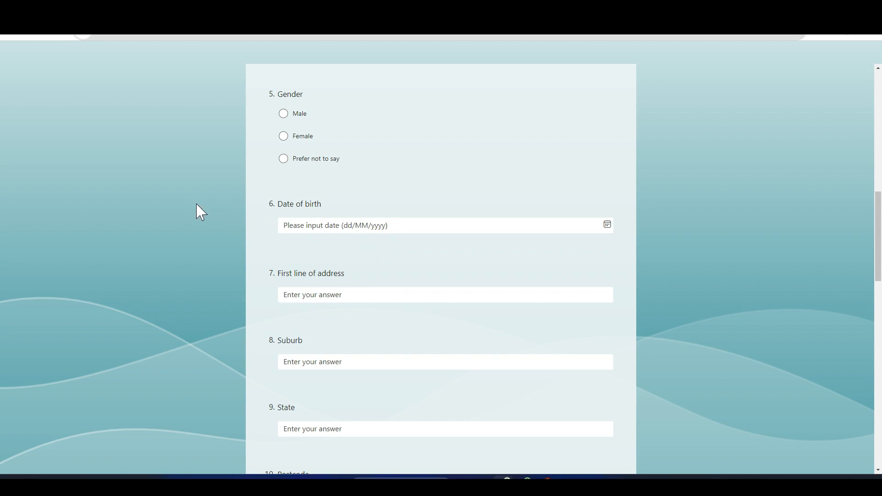